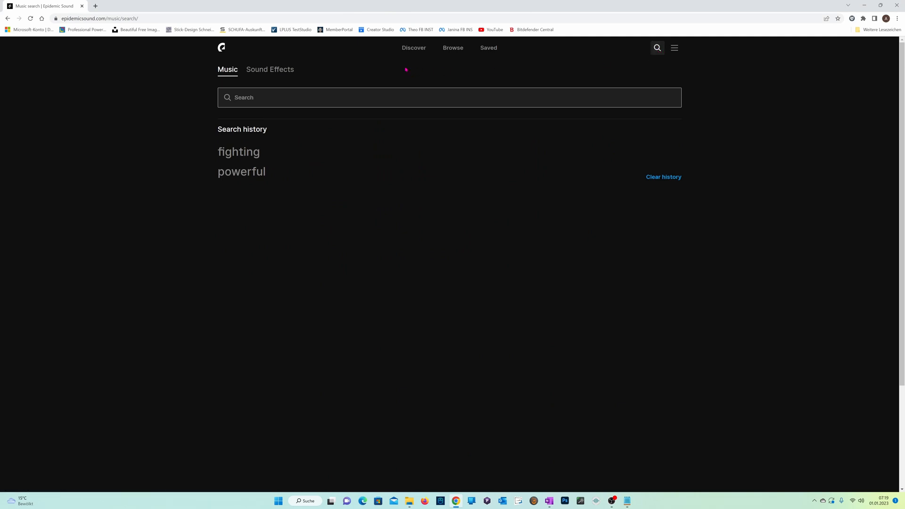
mouse_move(366, 72)
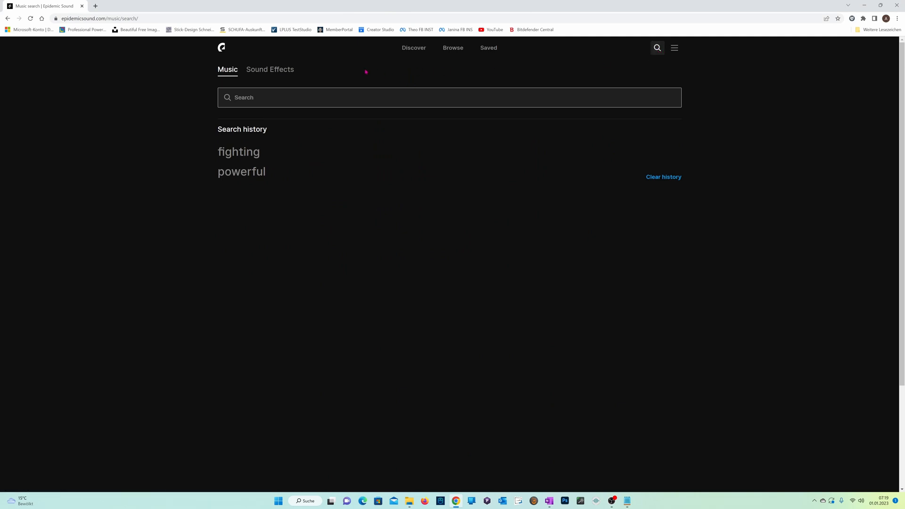
Browse the Discover page, music genres and Sound Effects tab, then return to Discover.
click(413, 48)
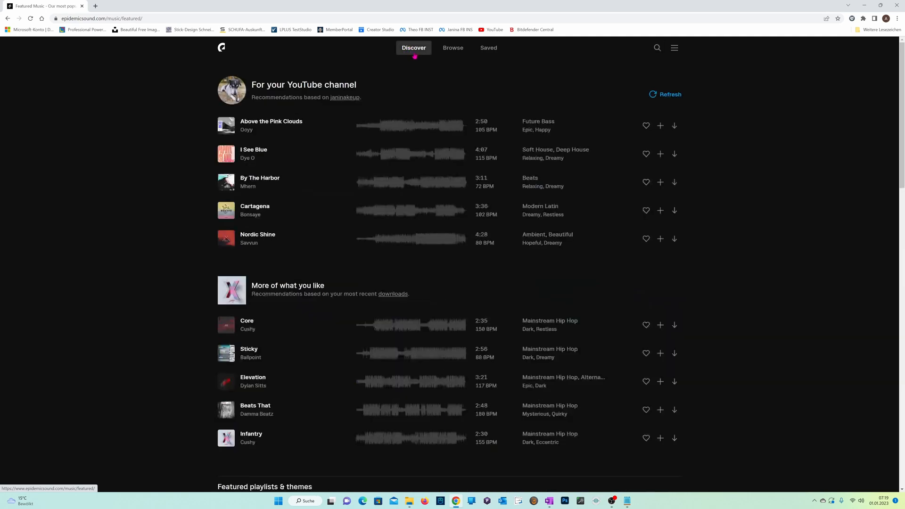
click(453, 47)
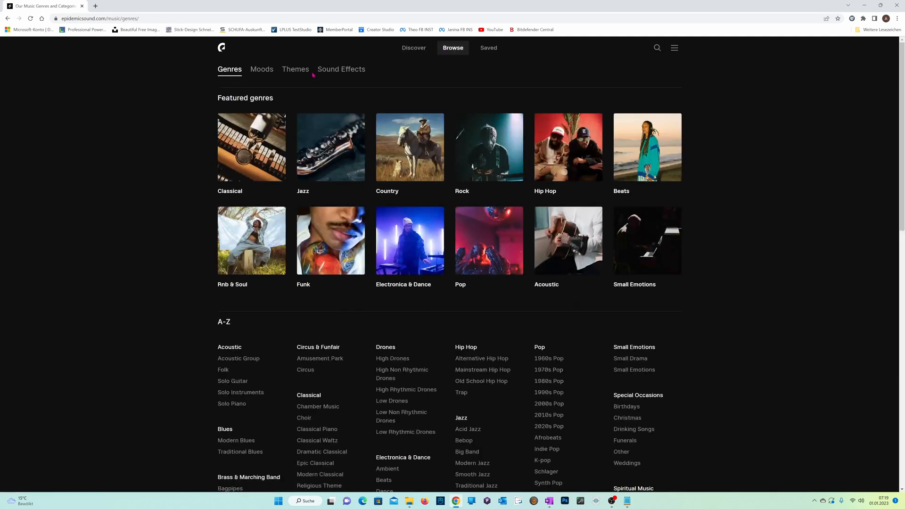
click(340, 70)
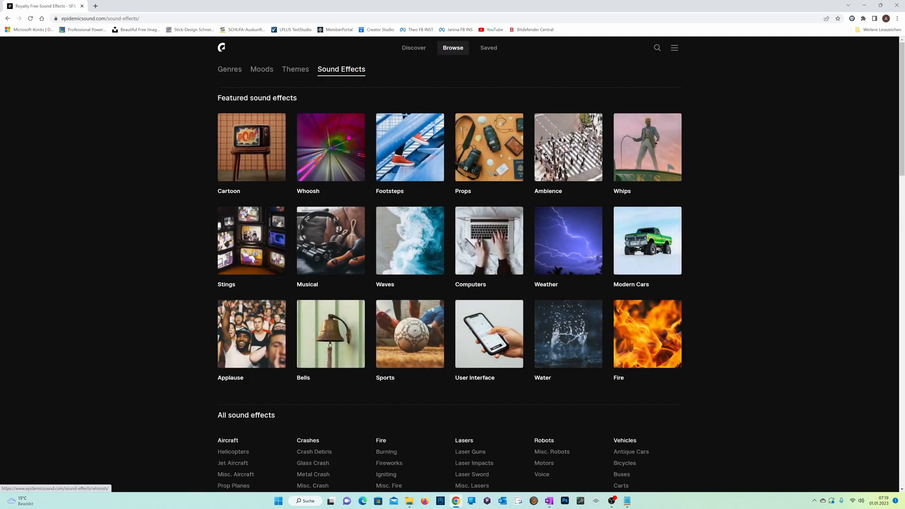
click(414, 47)
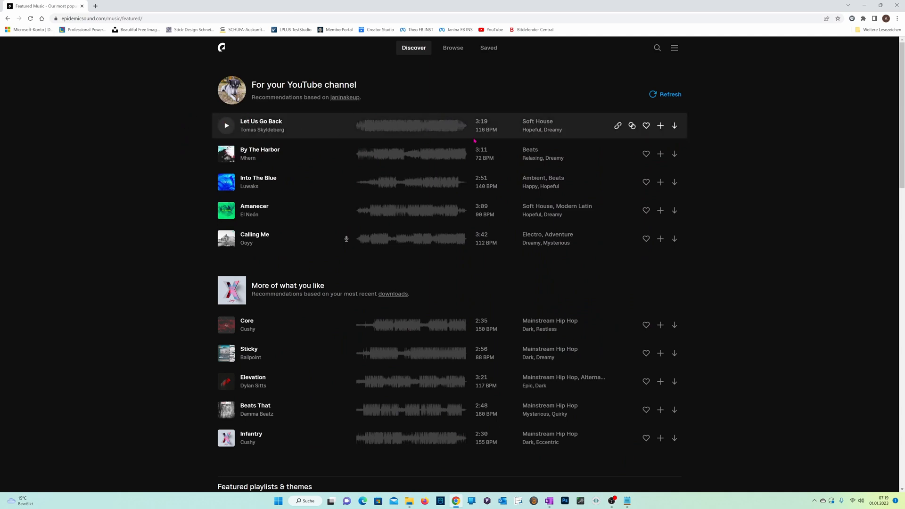
mouse_move(674, 126)
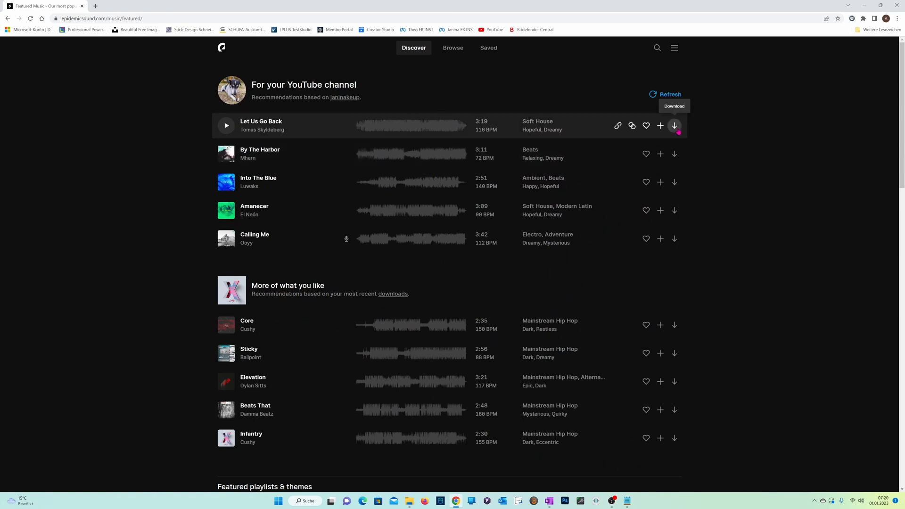
Open the download dialog for the track 'Let Us Go Back'.
click(674, 125)
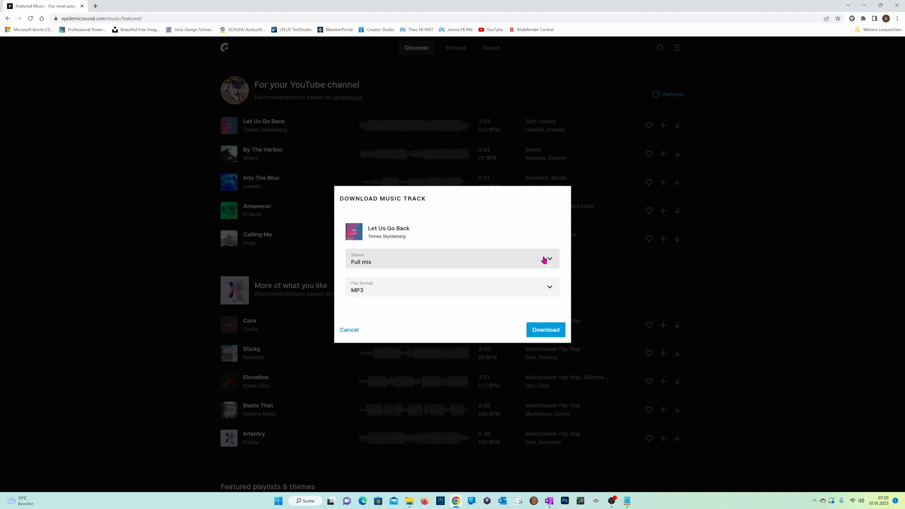
Choose All stems (.zip) in the Stems dropdown, keeping MP3 format.
click(452, 259)
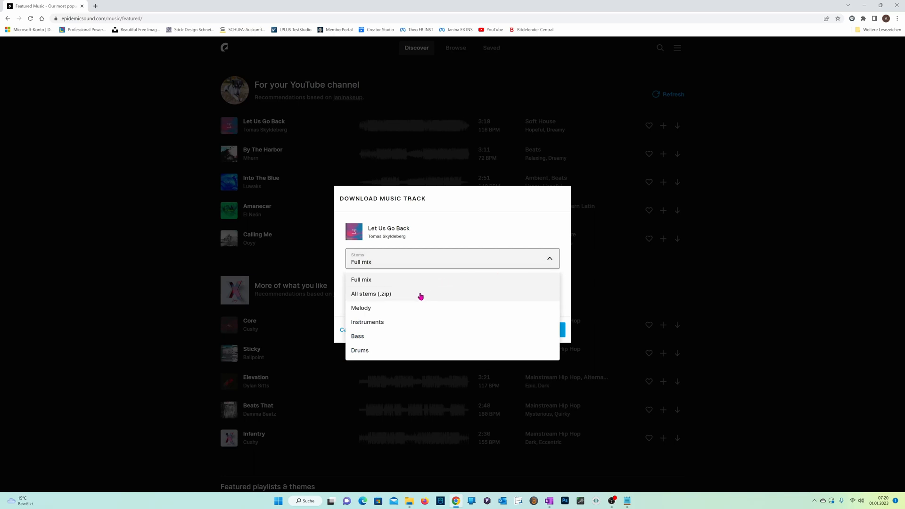
click(371, 294)
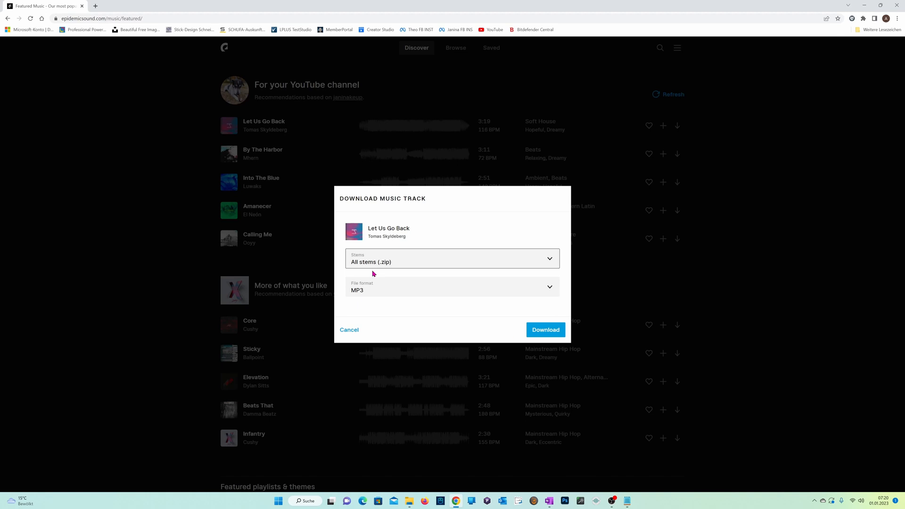
mouse_move(369, 272)
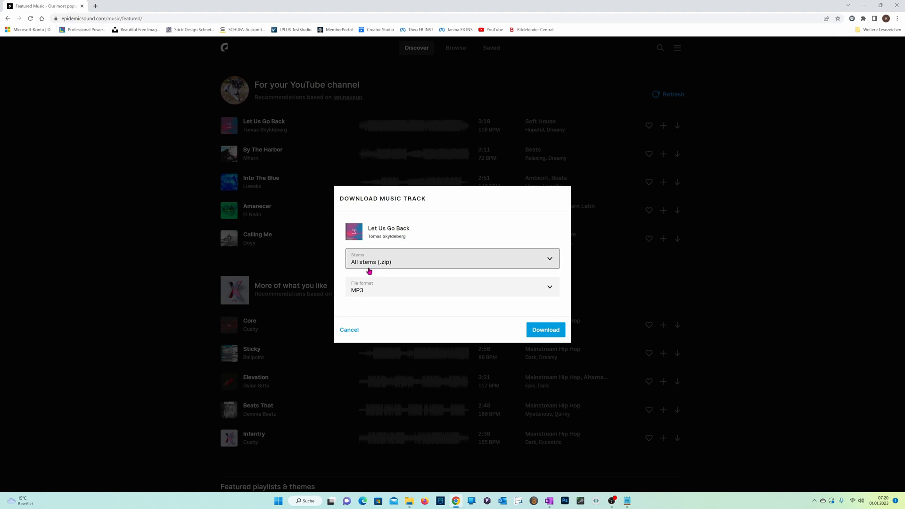
mouse_move(513, 331)
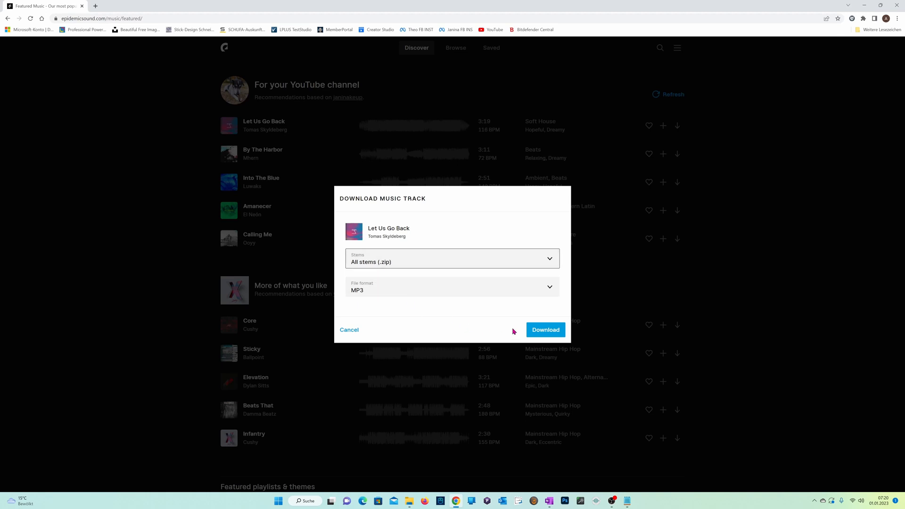